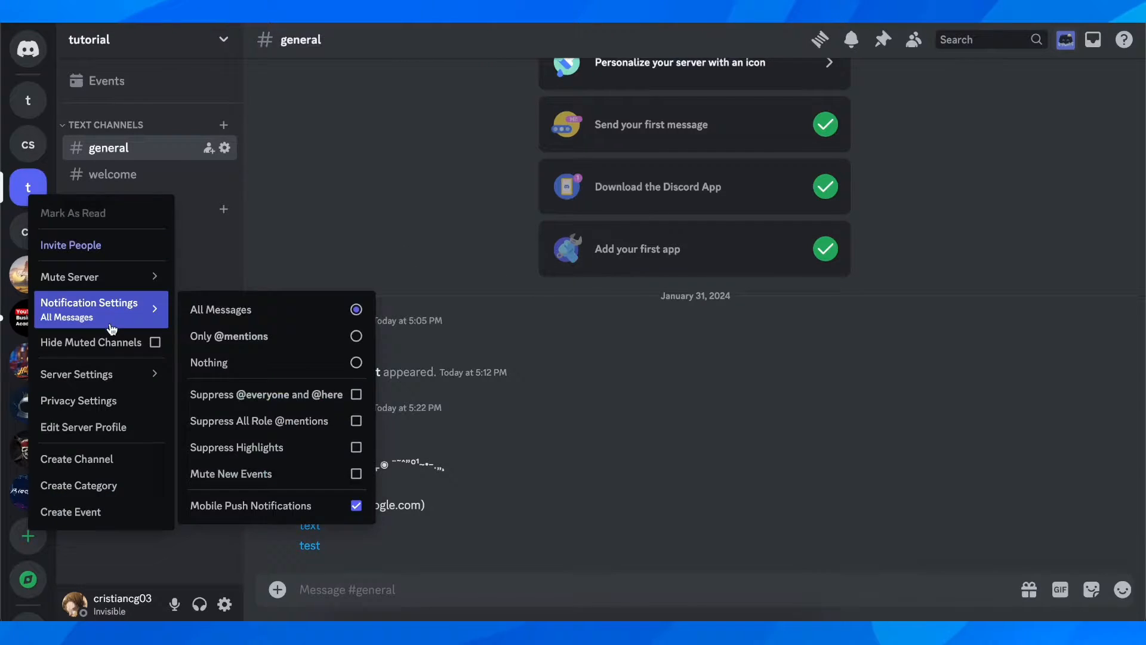
# - Open Server Settings for the tutorial server
pyautogui.click(76, 374)
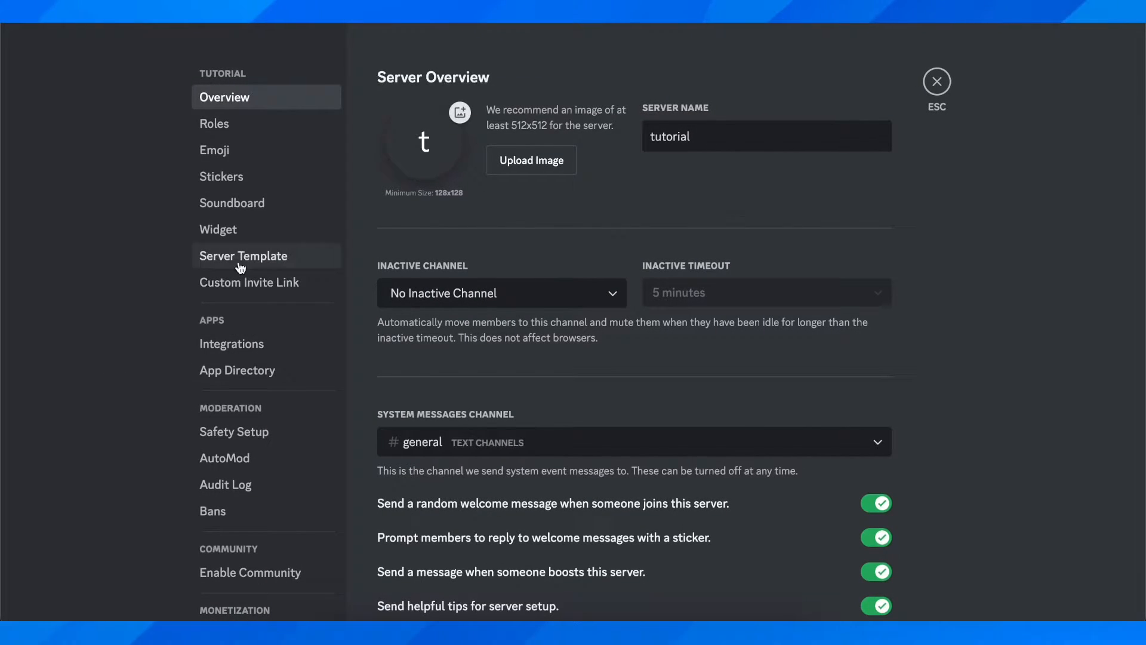
pyautogui.scroll(-3)
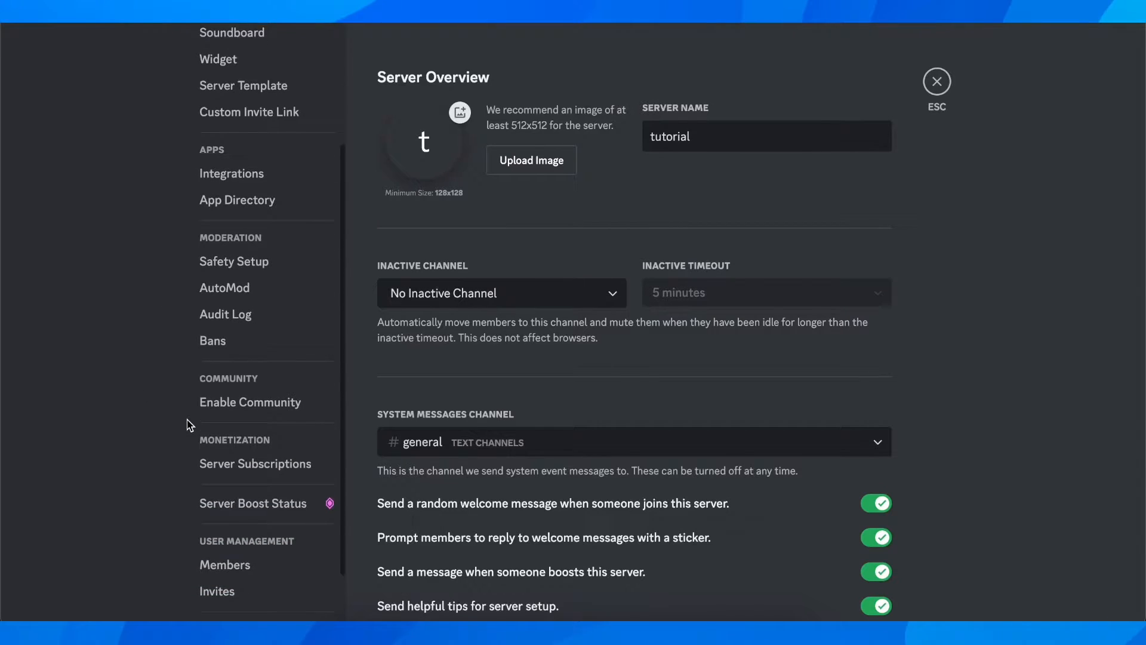
# - Go to the AutoMod page under Moderation and review its content filters
pyautogui.click(225, 286)
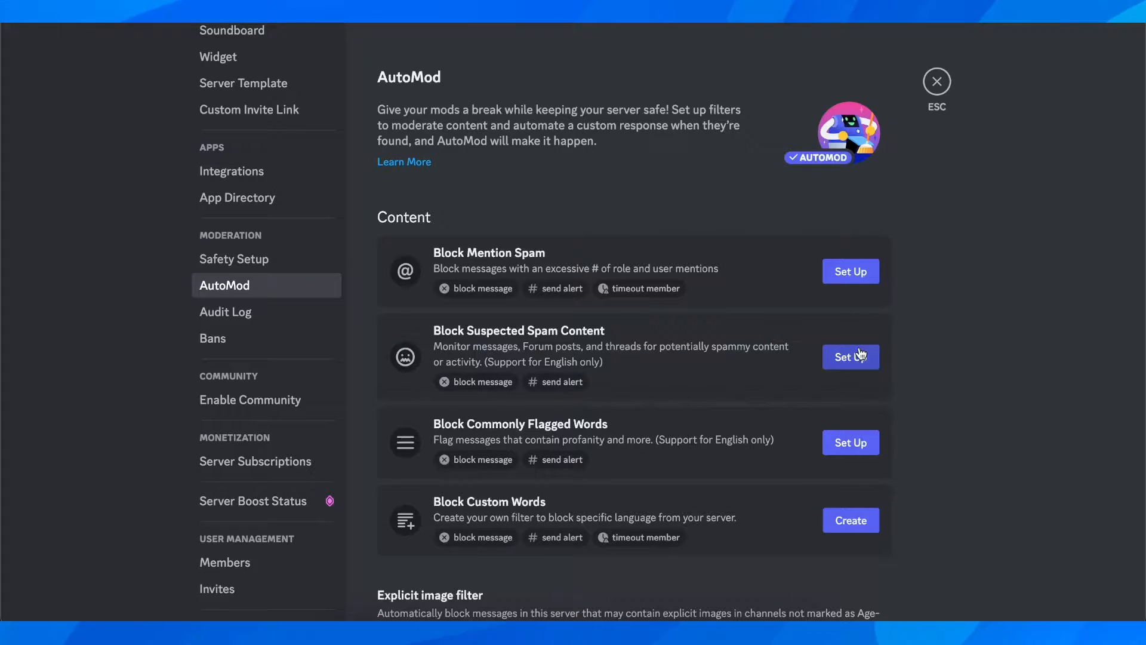
pyautogui.moveTo(530, 287)
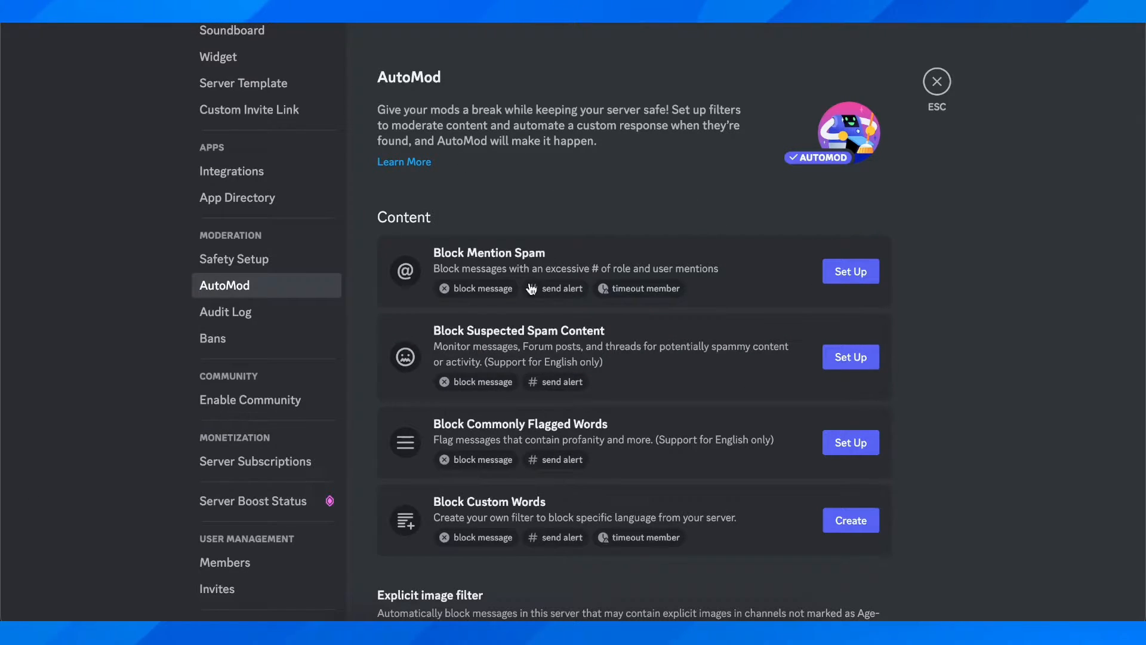
pyautogui.scroll(-3)
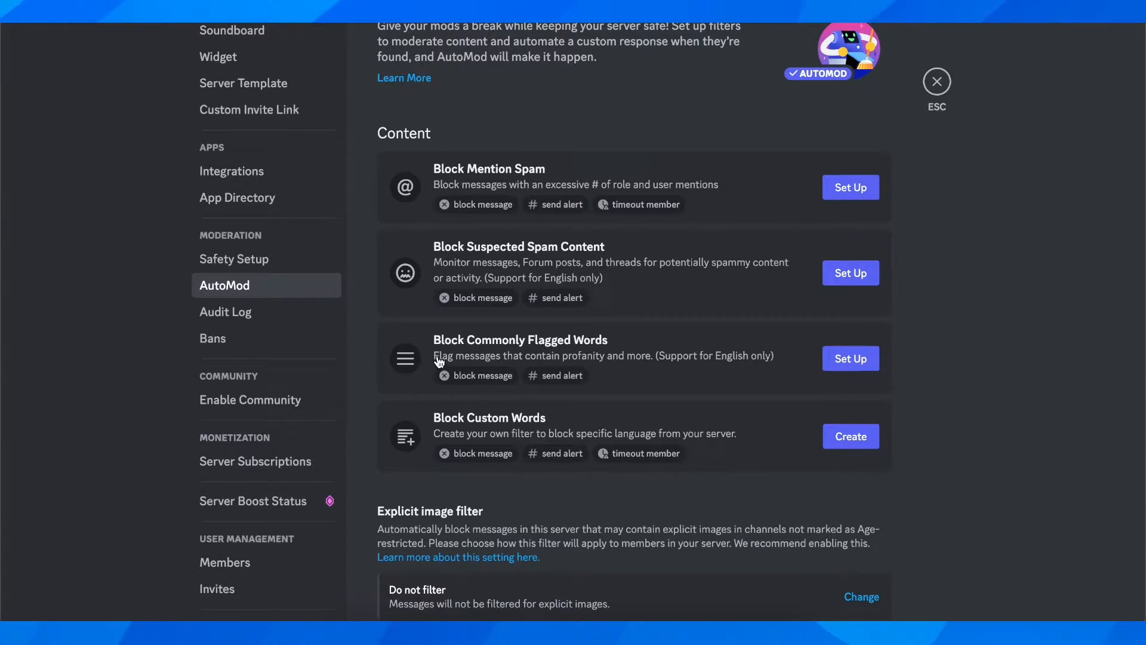
pyautogui.moveTo(633, 350)
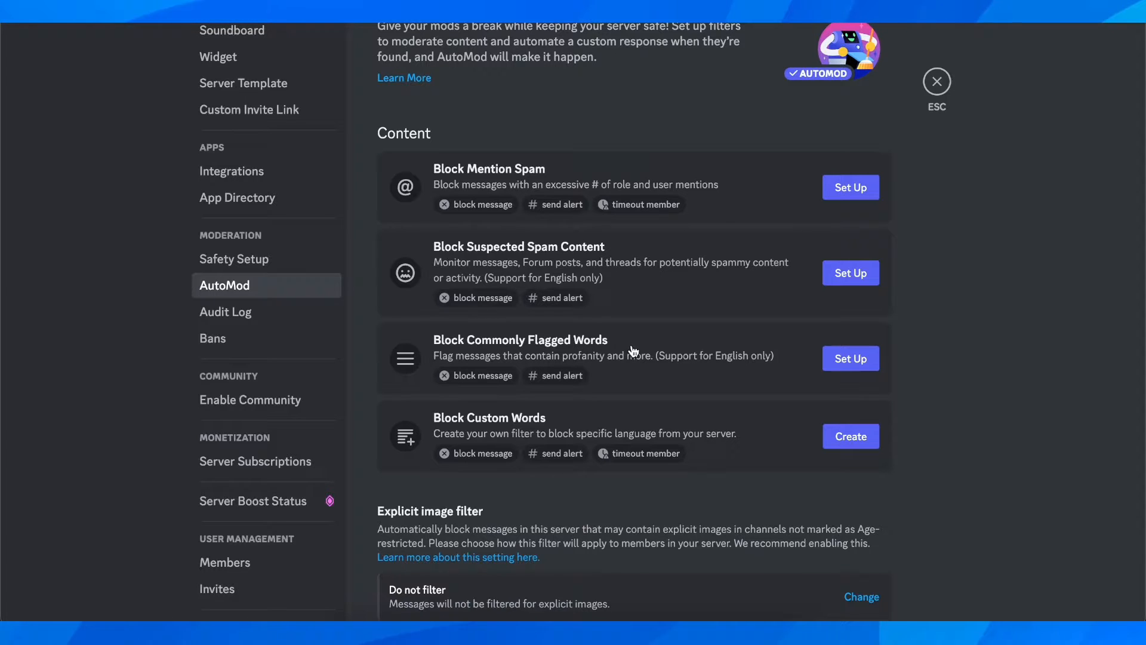
pyautogui.scroll(-3)
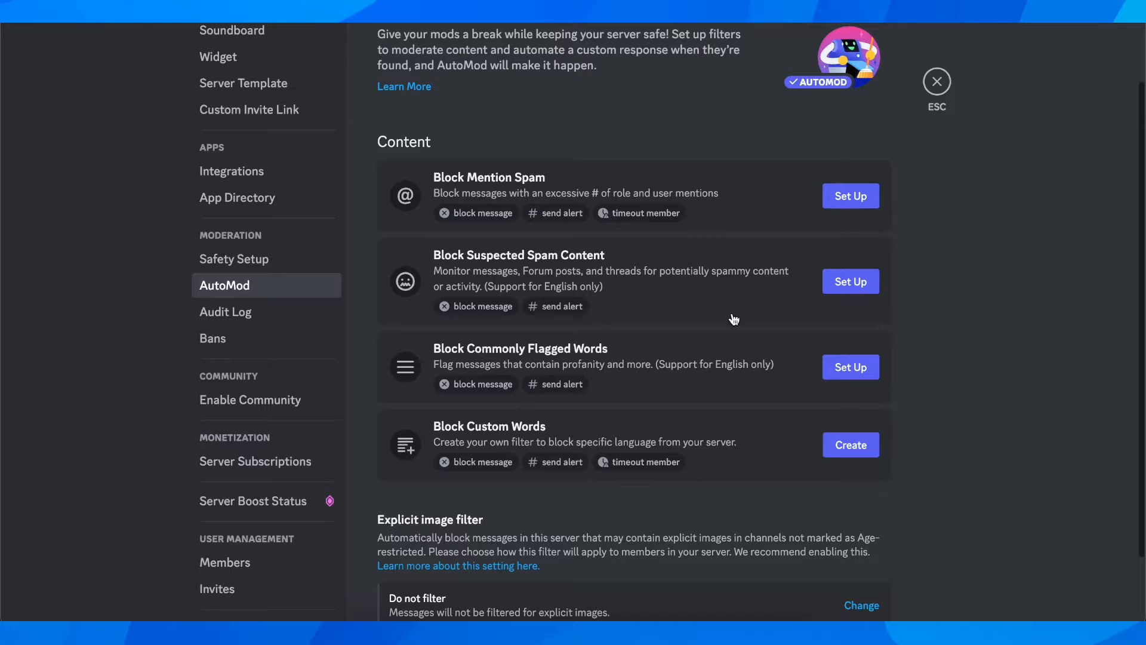
# - Set up Block Mention Spam with a limit of 18 unique mentions and review exemptible channels and roles
pyautogui.click(850, 194)
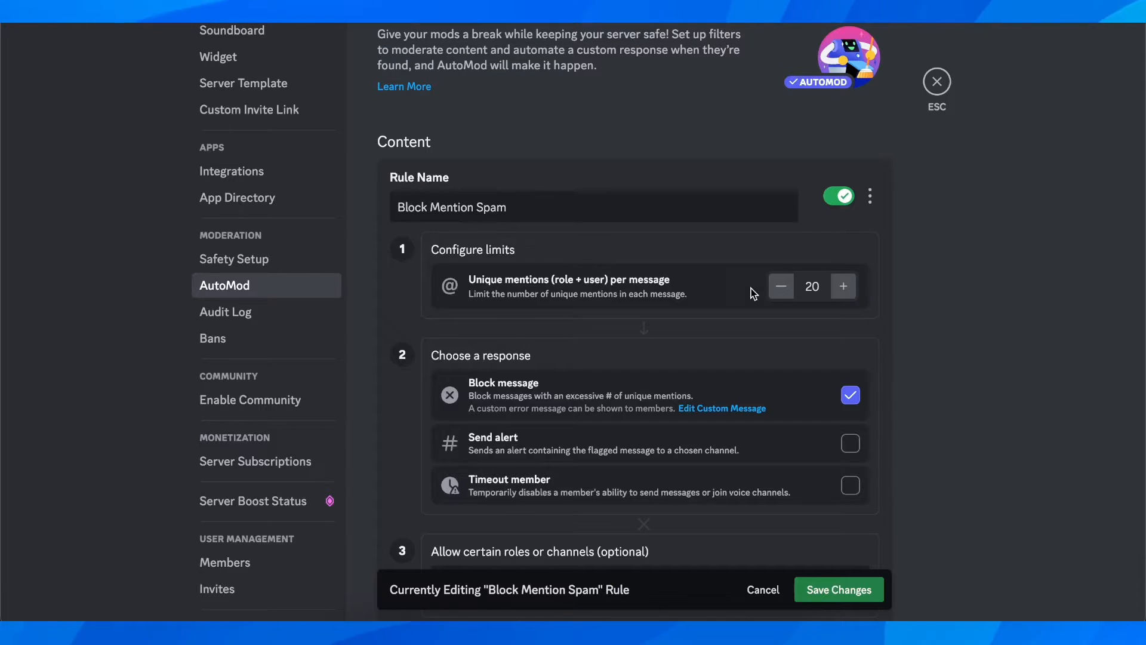
pyautogui.click(779, 285)
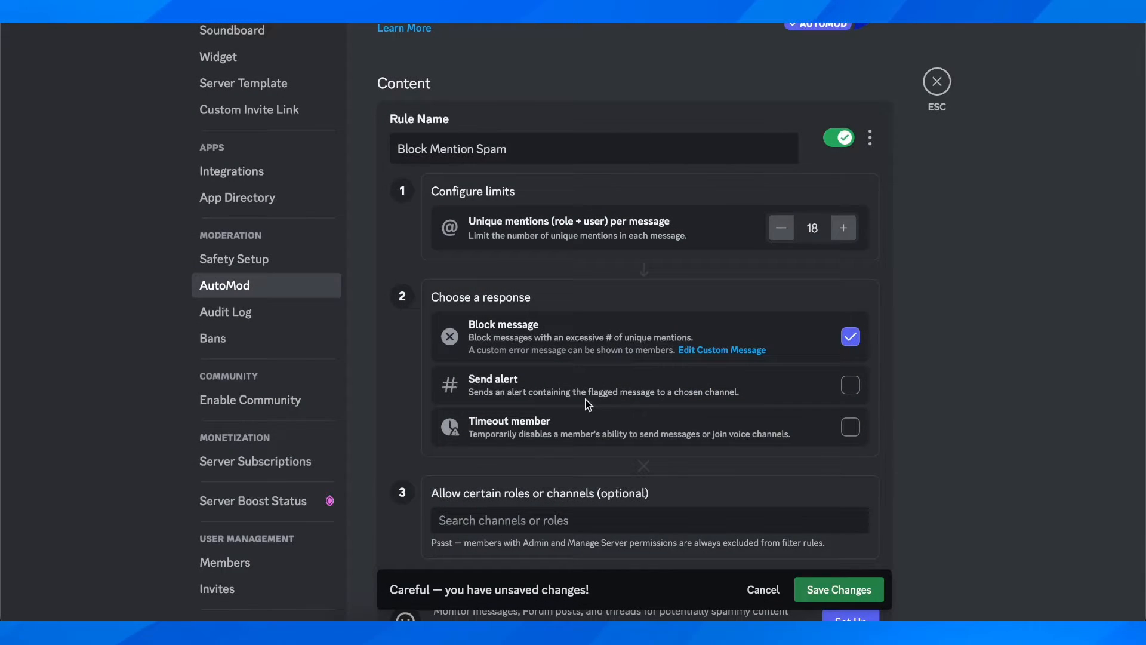
pyautogui.scroll(-3)
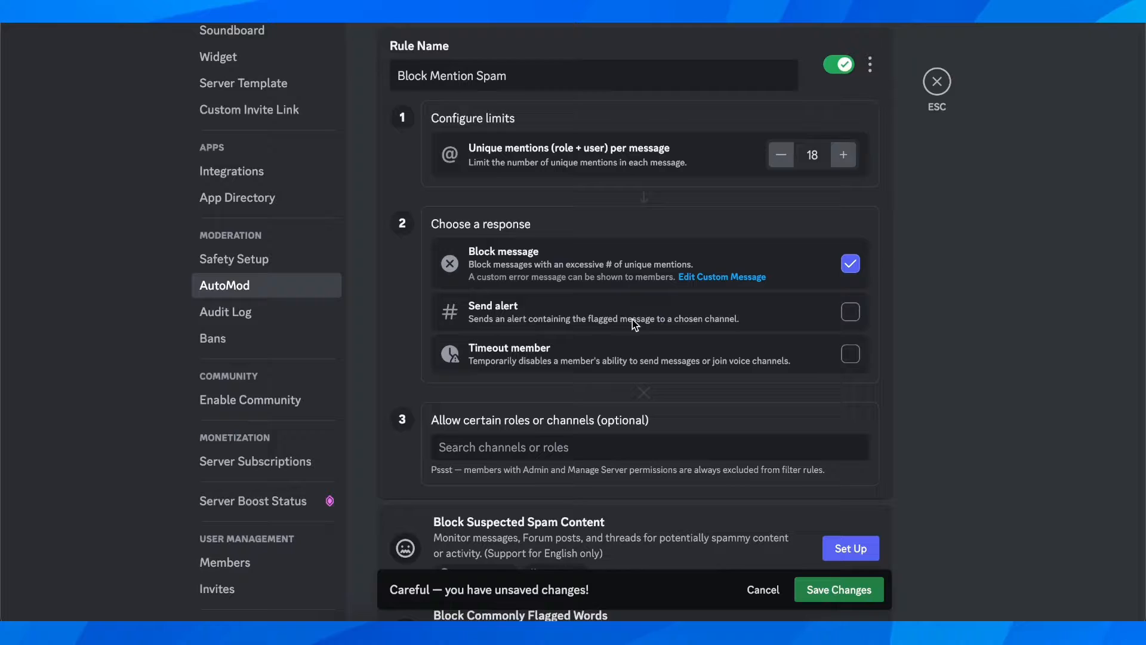
pyautogui.scroll(-3)
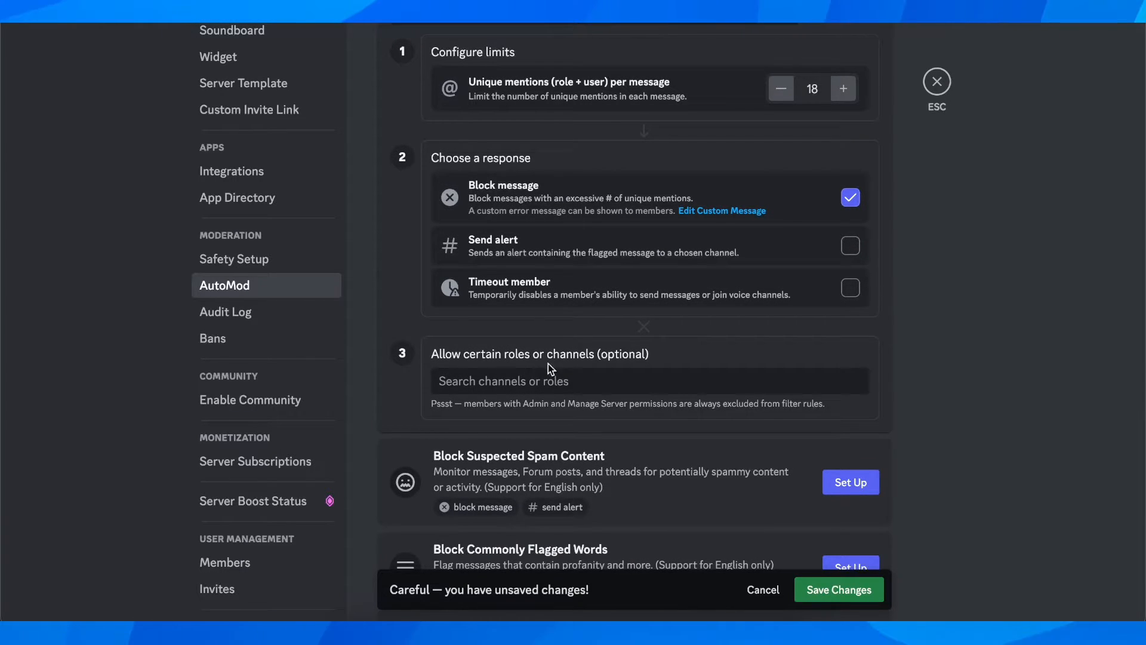
pyautogui.click(648, 380)
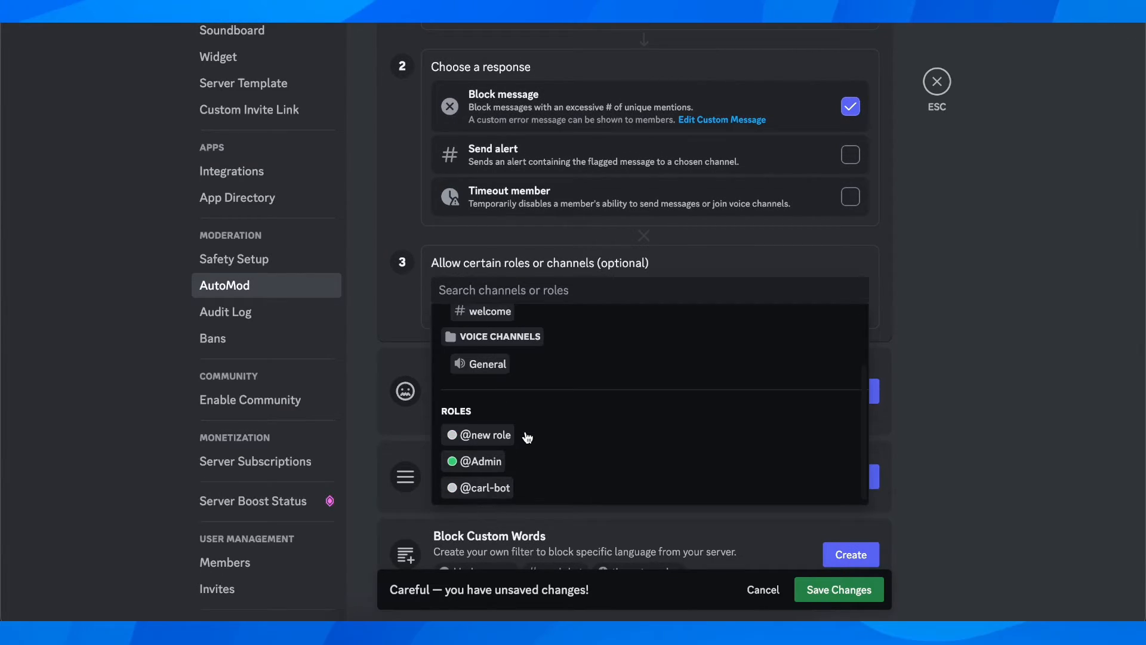
# - Save the Block Mention Spam rule so it becomes enabled
pyautogui.click(479, 460)
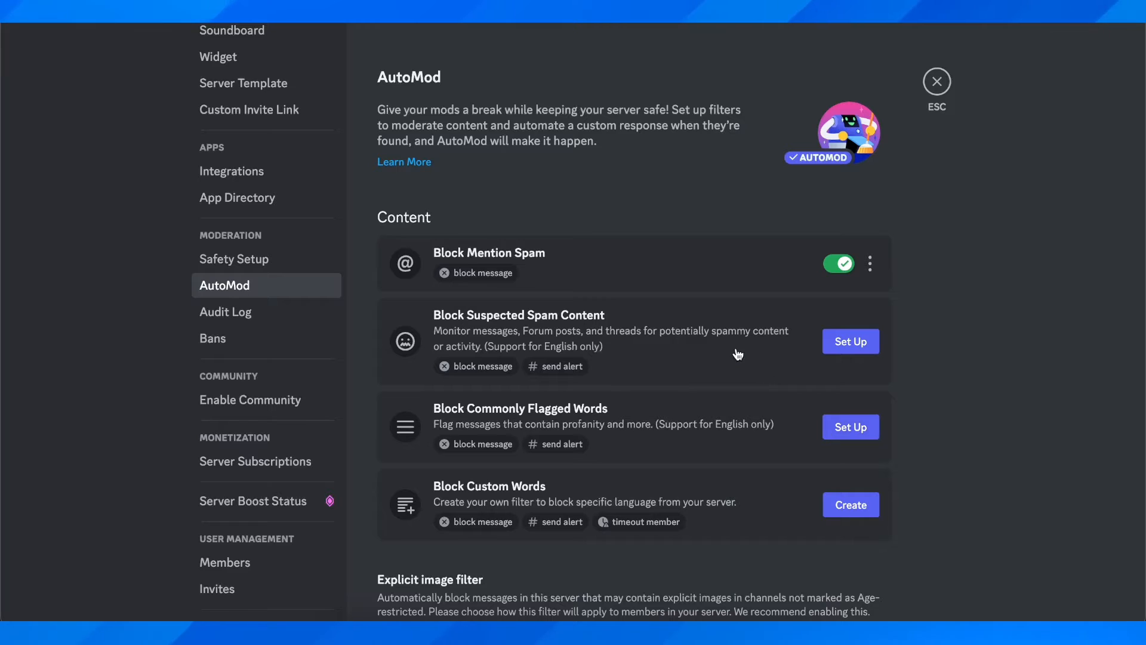
pyautogui.scroll(-3)
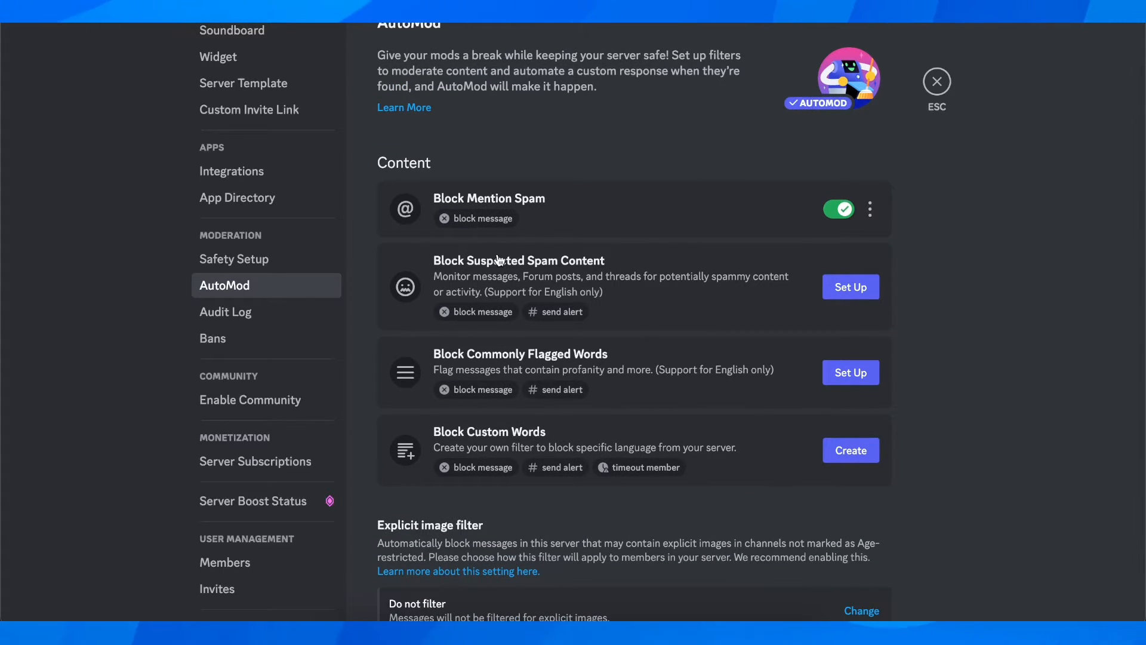
pyautogui.moveTo(593, 313)
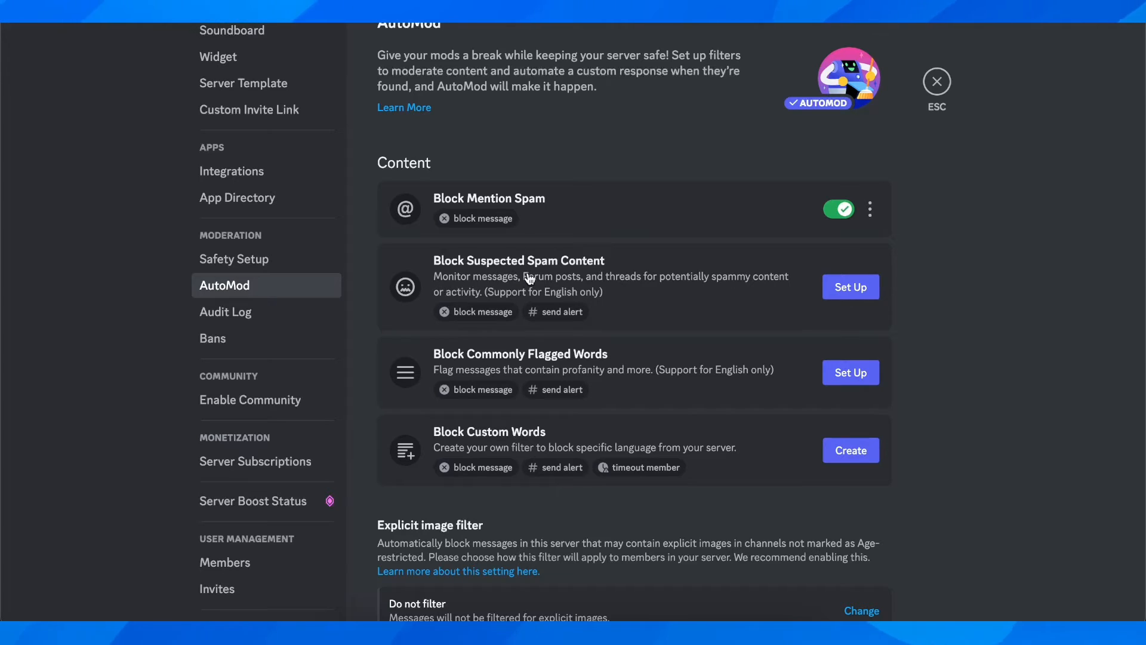
pyautogui.moveTo(676, 287)
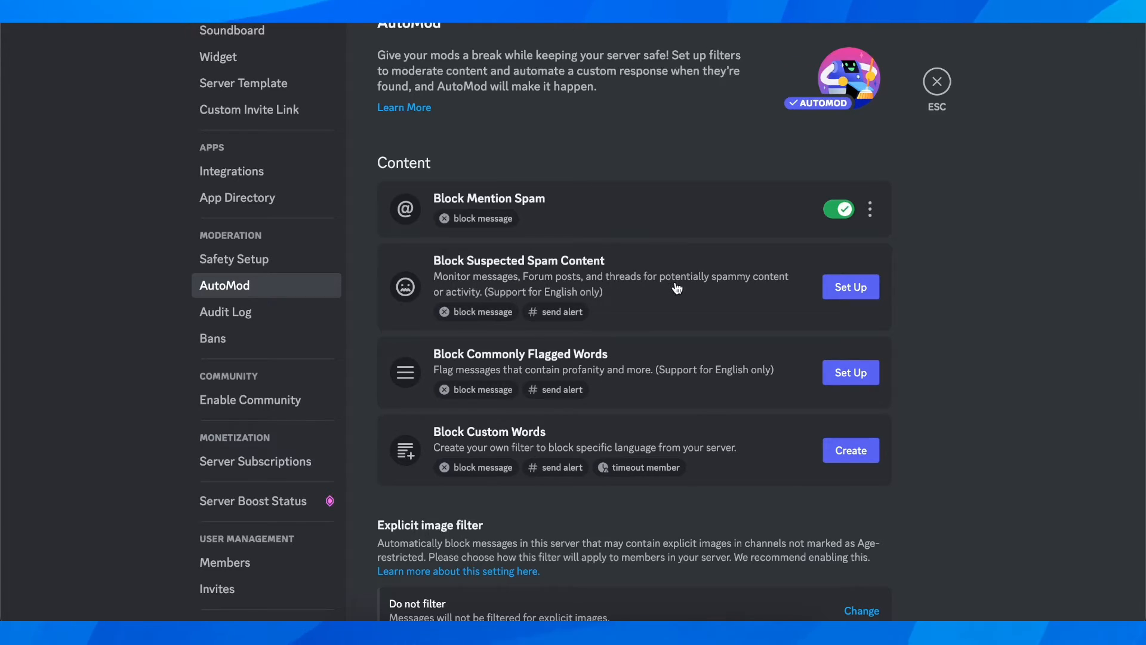
pyautogui.moveTo(740, 290)
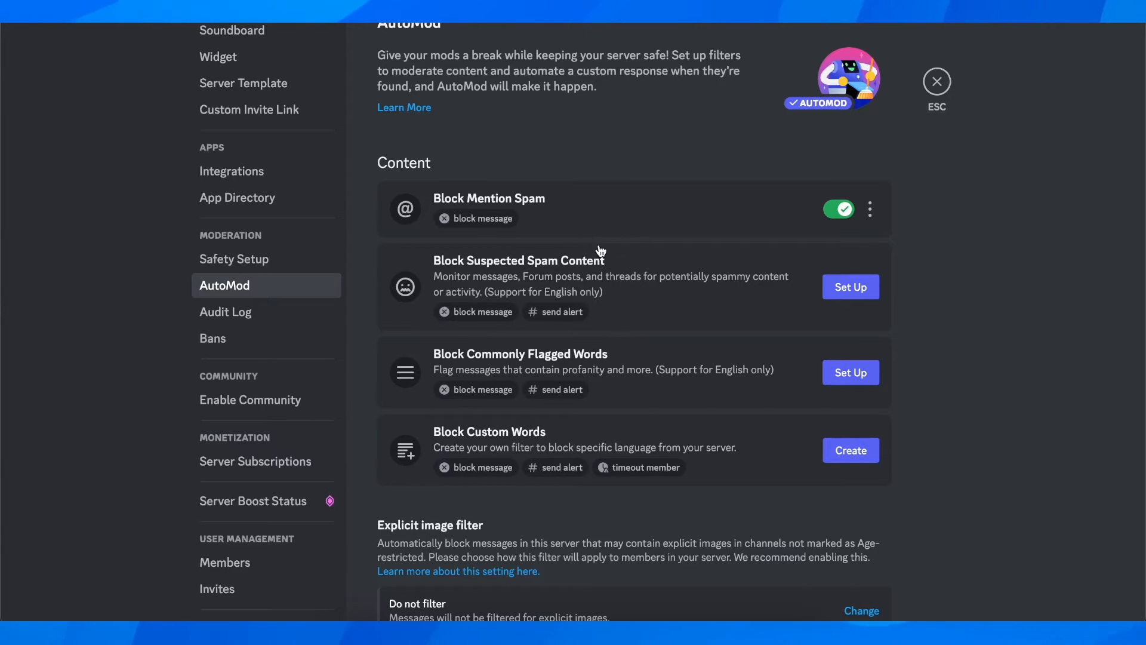
pyautogui.moveTo(477, 395)
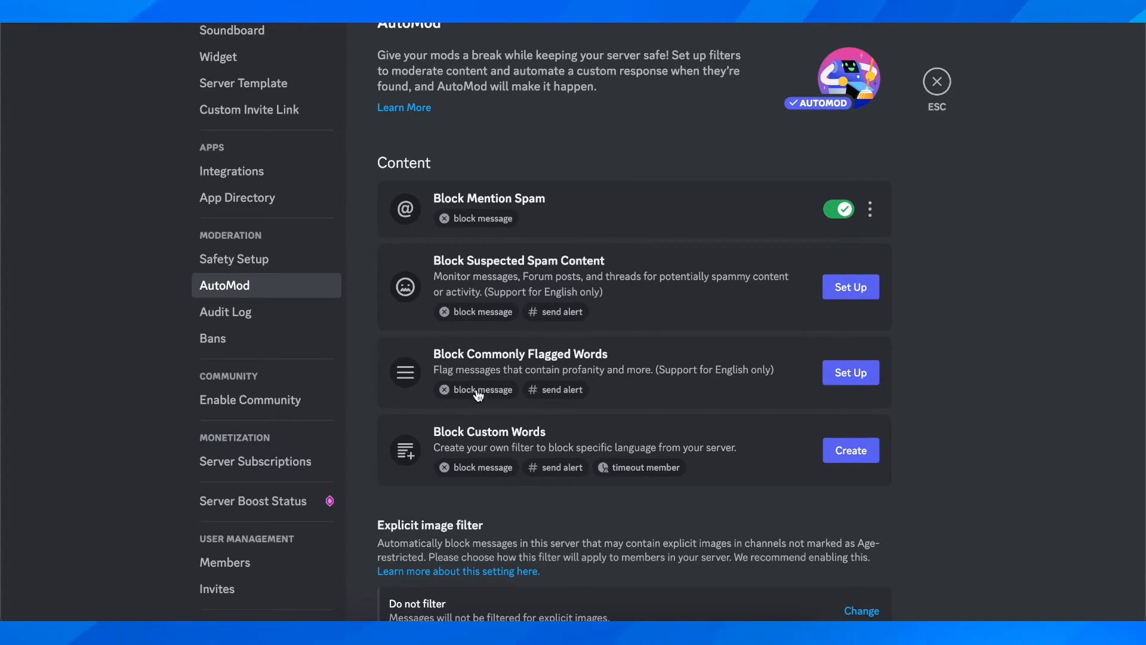
pyautogui.moveTo(582, 375)
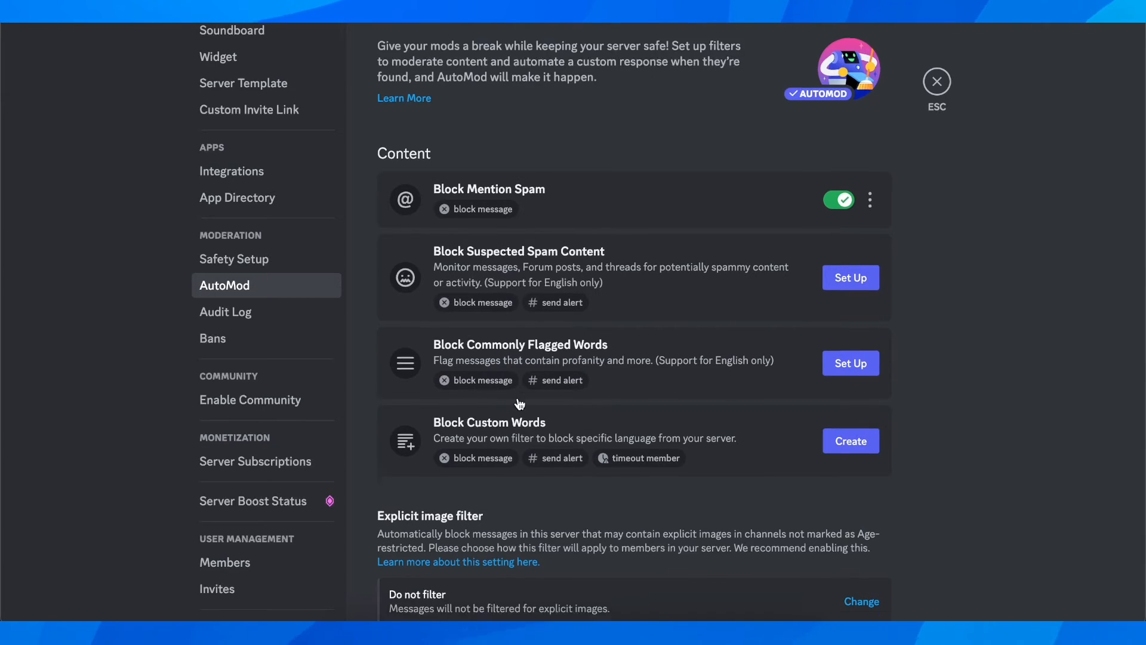
# - Create and save a Block Custom Words rule blocking the word 'test'
pyautogui.click(849, 440)
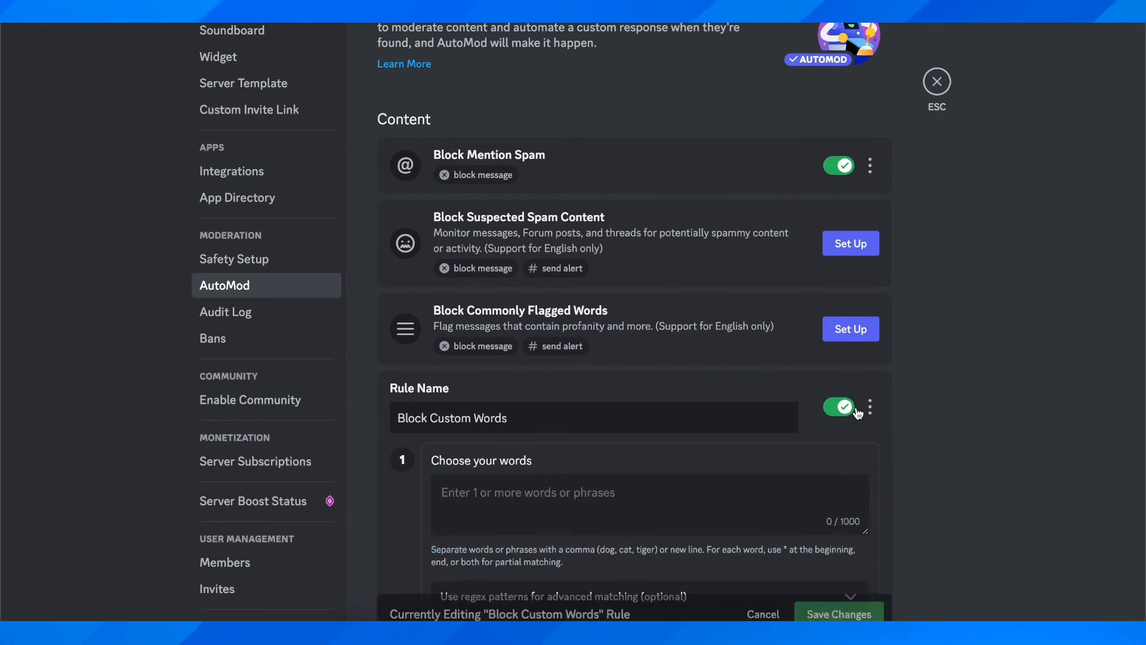
pyautogui.scroll(-3)
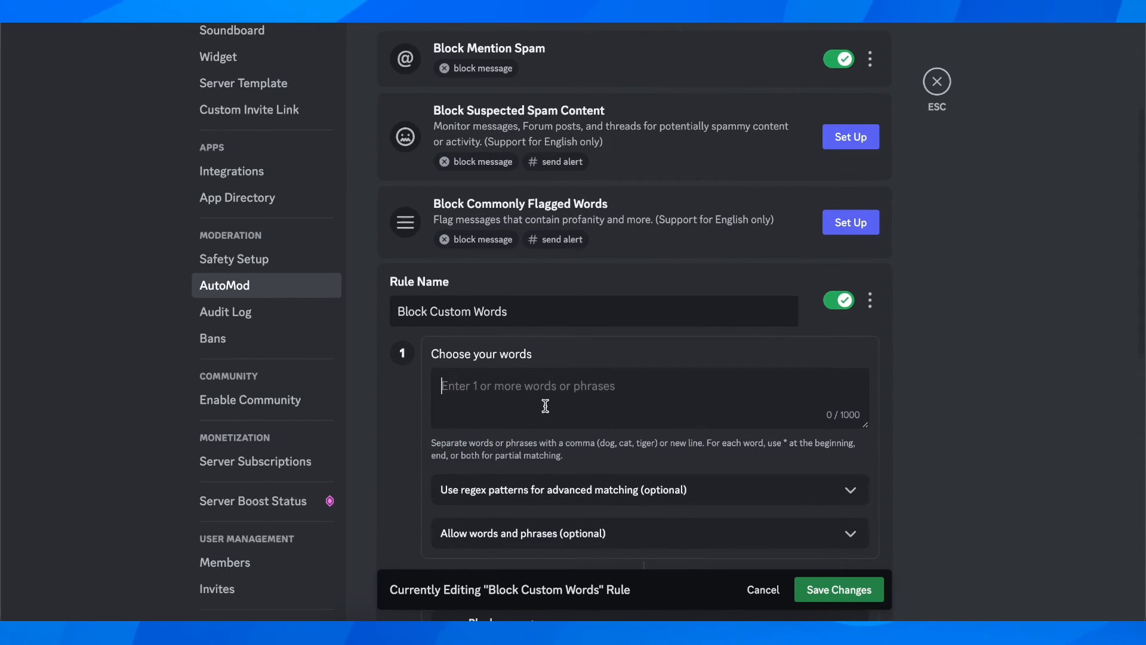
pyautogui.write('test')
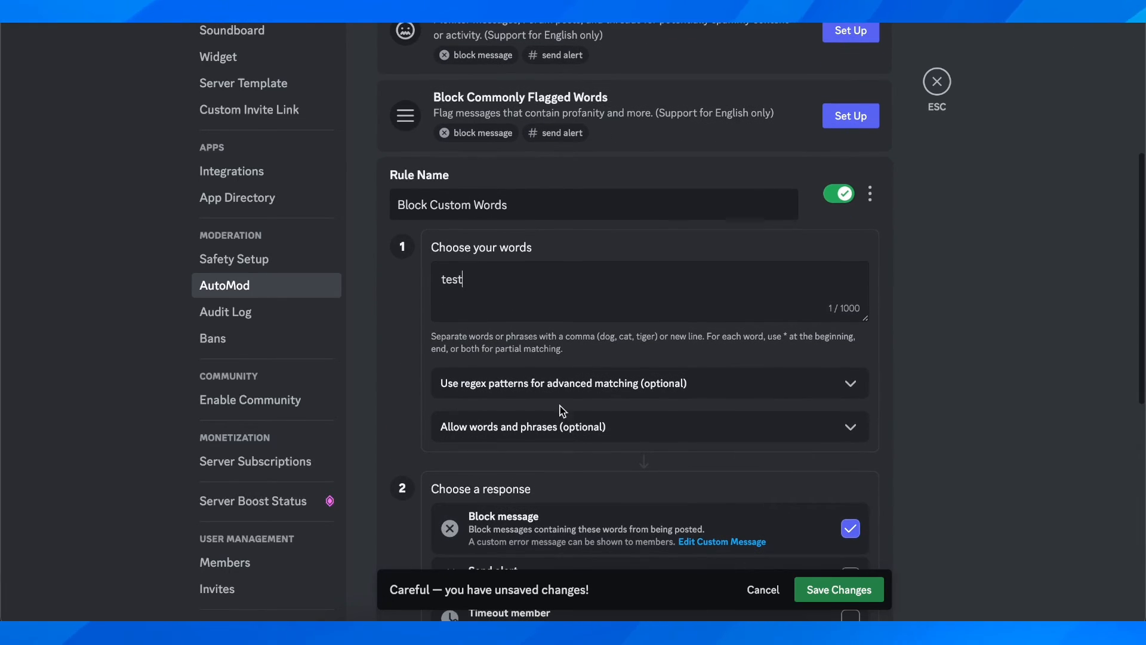
pyautogui.scroll(-3)
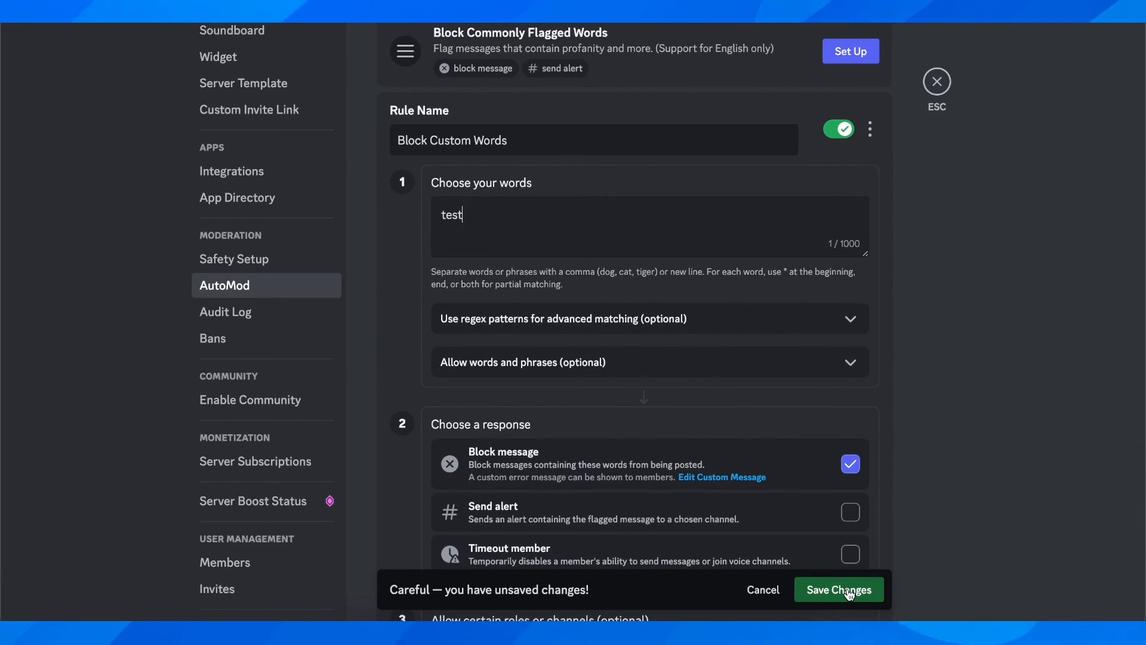
pyautogui.click(838, 590)
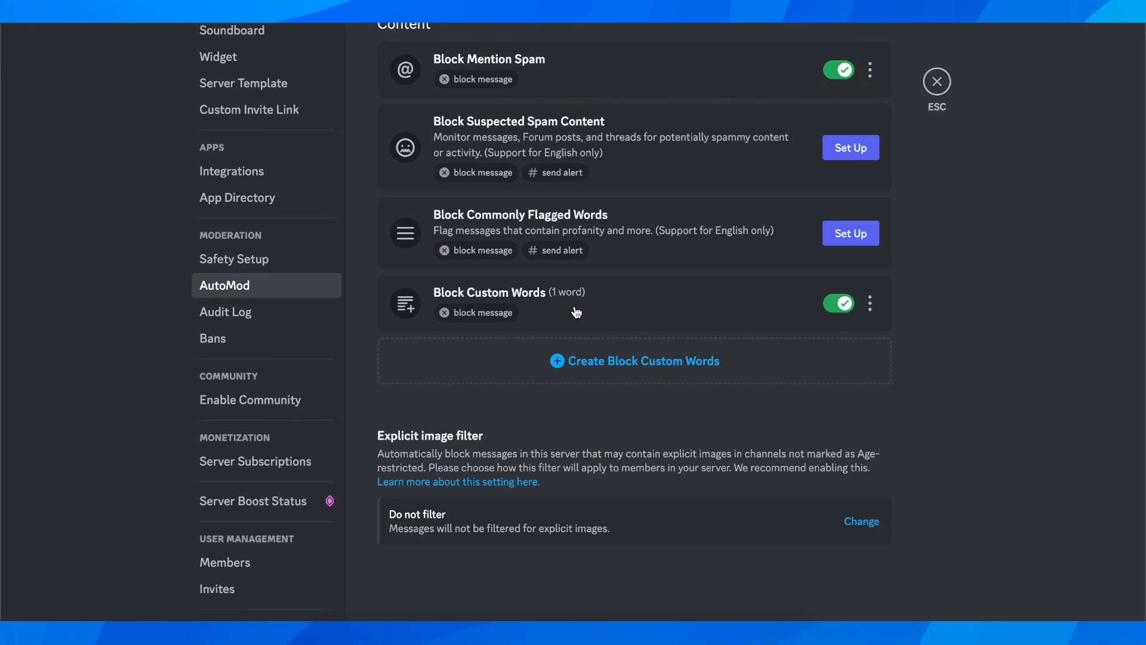
pyautogui.moveTo(999, 330)
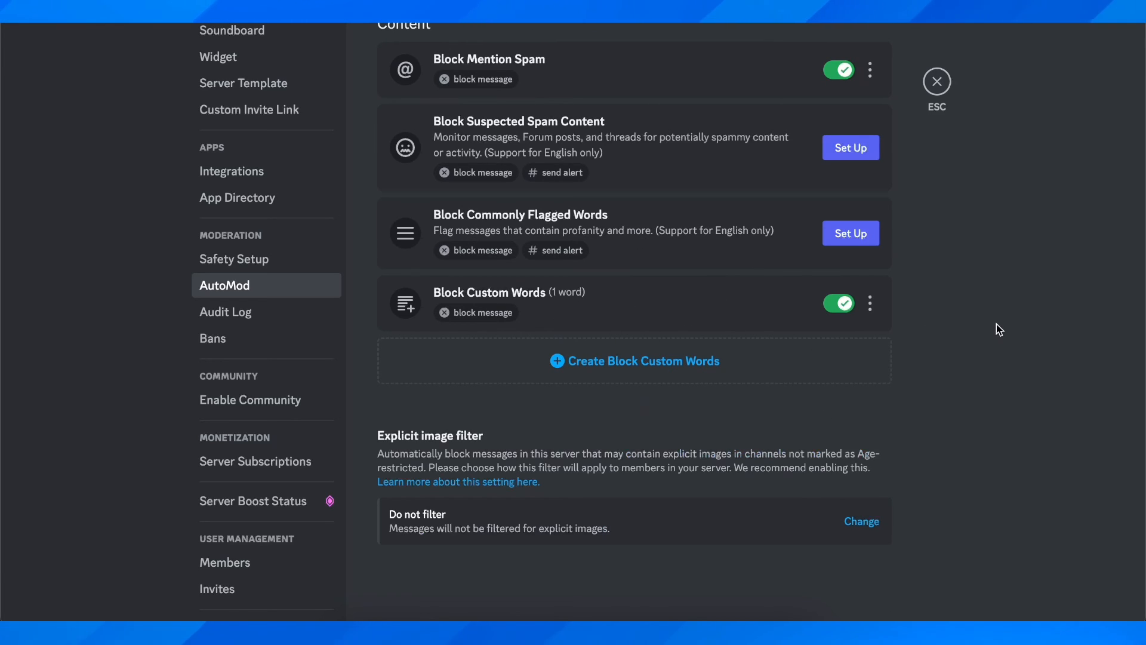